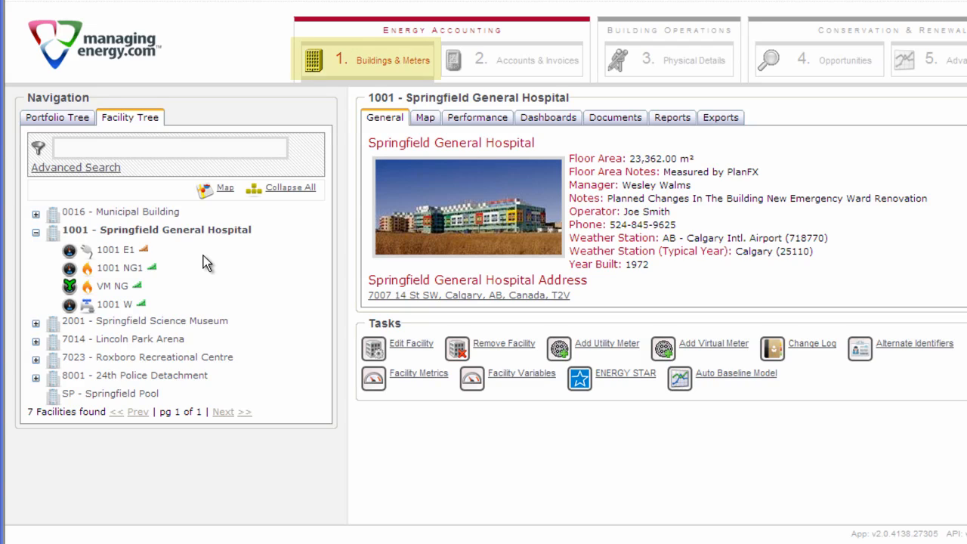
- Select Springfield General Hospital and start the Add Utility Meter task
left_click(157, 230)
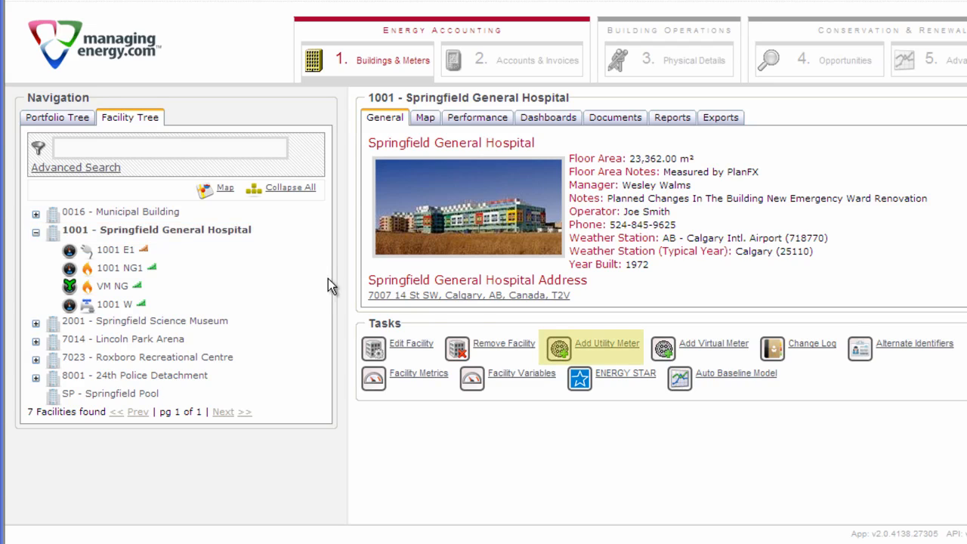
mouse_move(559, 348)
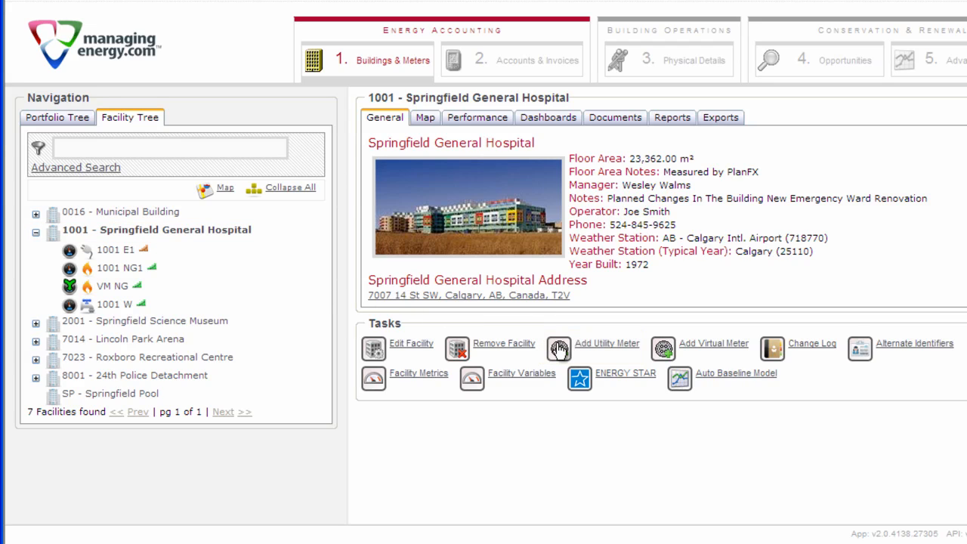
left_click(560, 348)
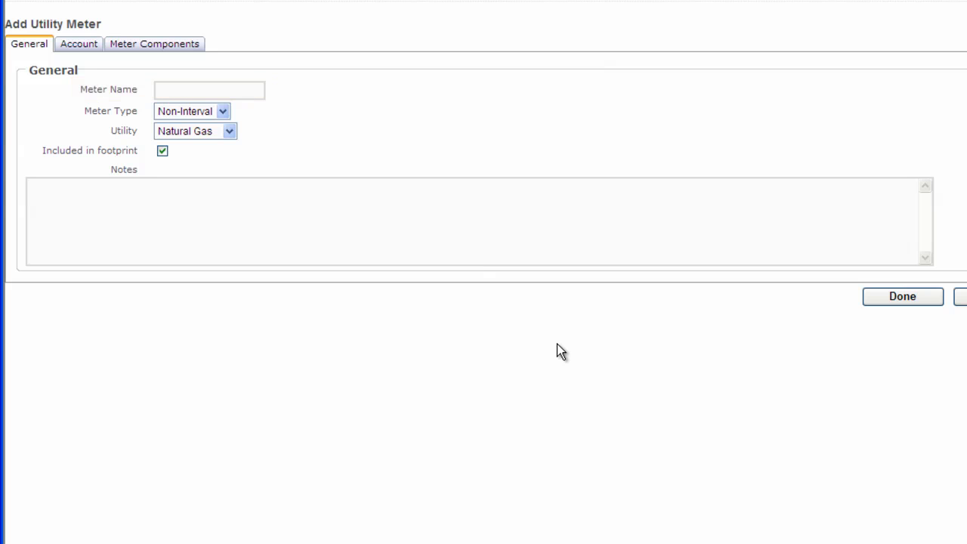
- Enter the meter name 'M01 Elec1'
left_click(209, 91)
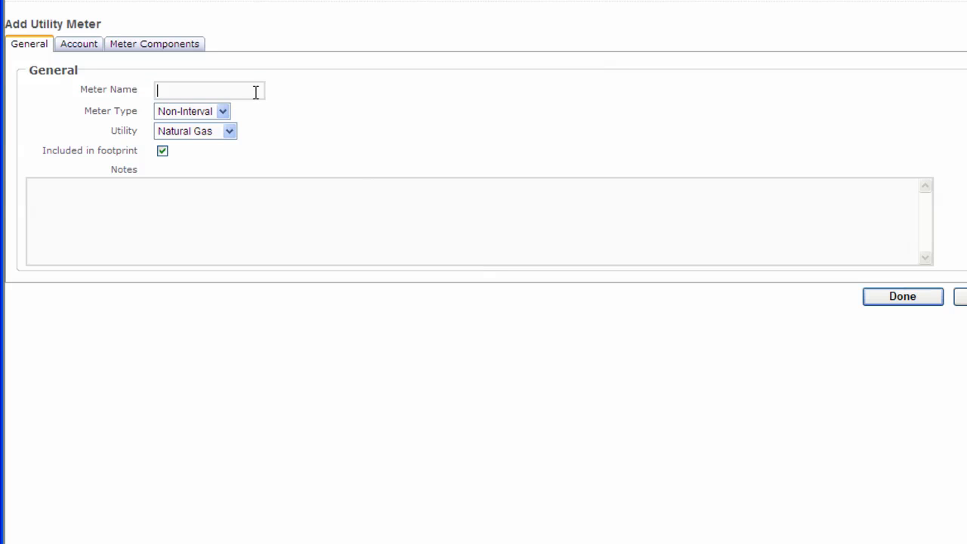
type("M01")
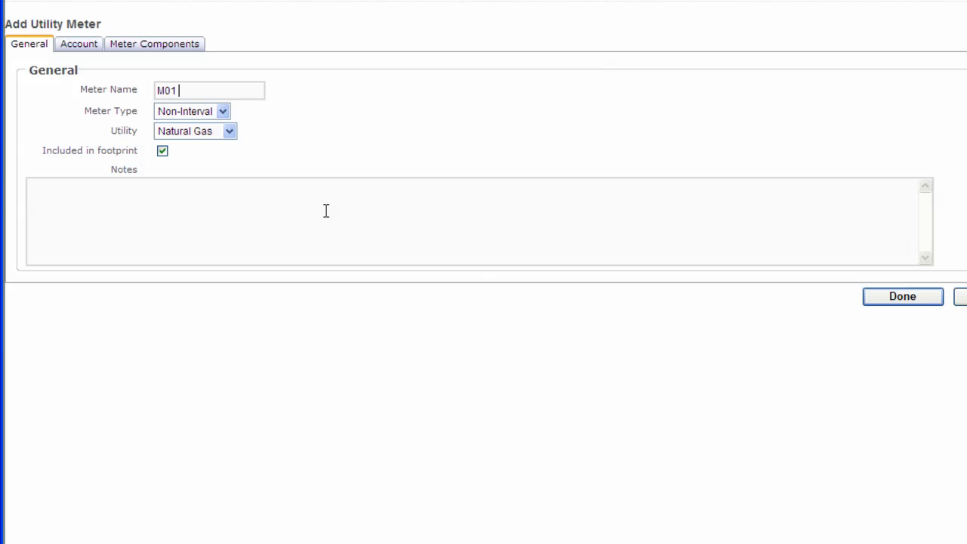
type("Elec1")
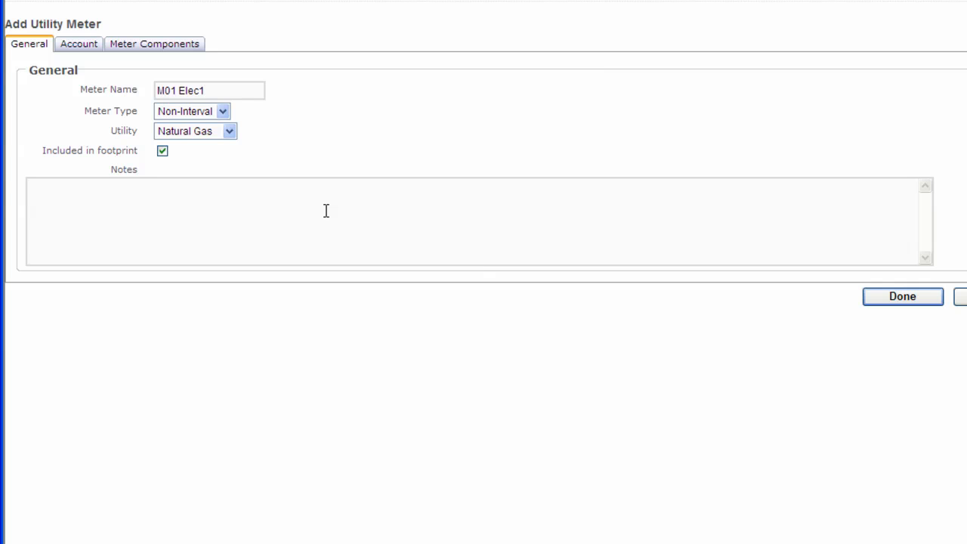
left_click(209, 90)
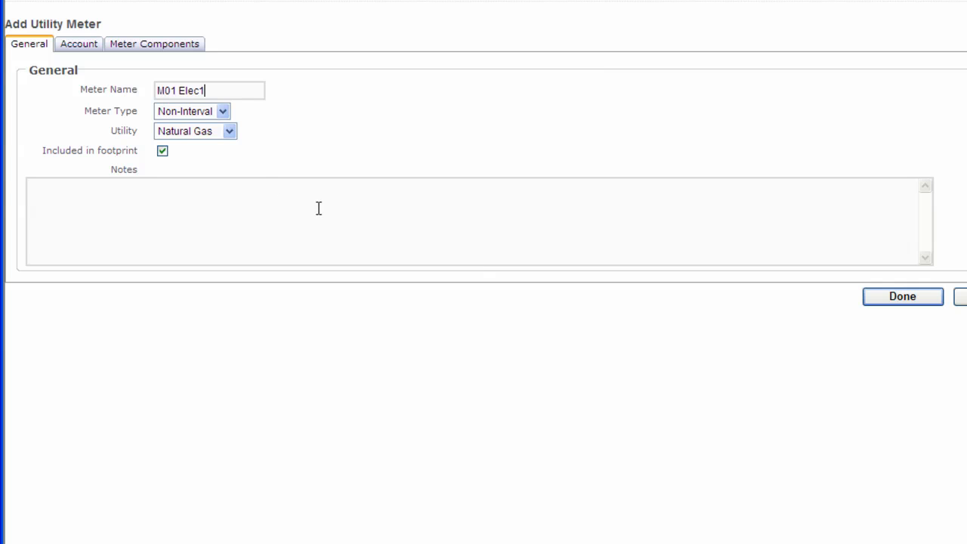
- Set the meter type to Interval and the utility to Electricity
left_click(224, 112)
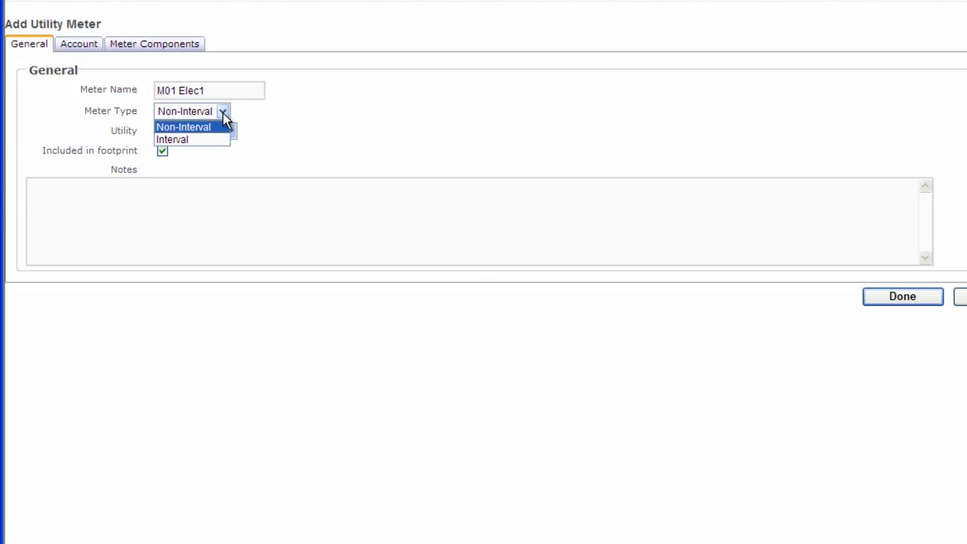
left_click(172, 139)
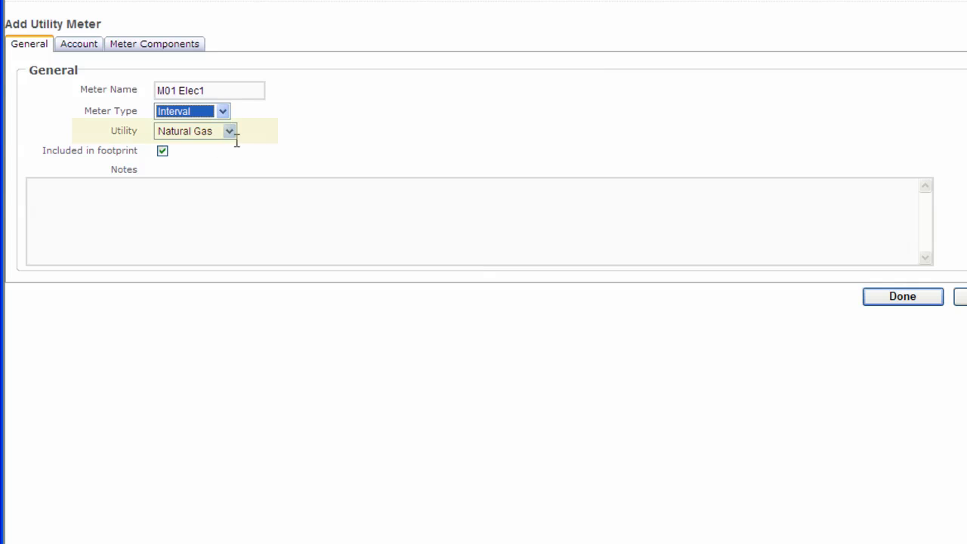
left_click(230, 130)
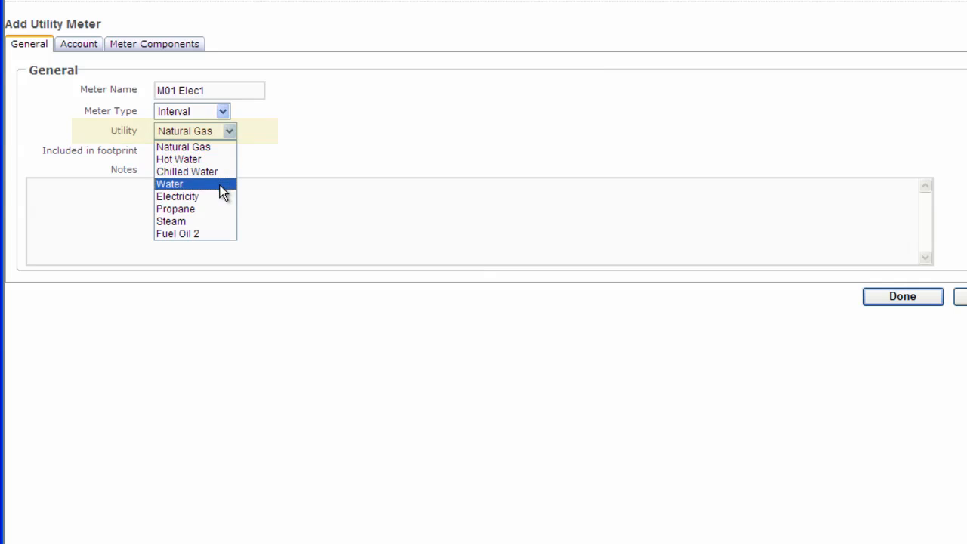
left_click(176, 197)
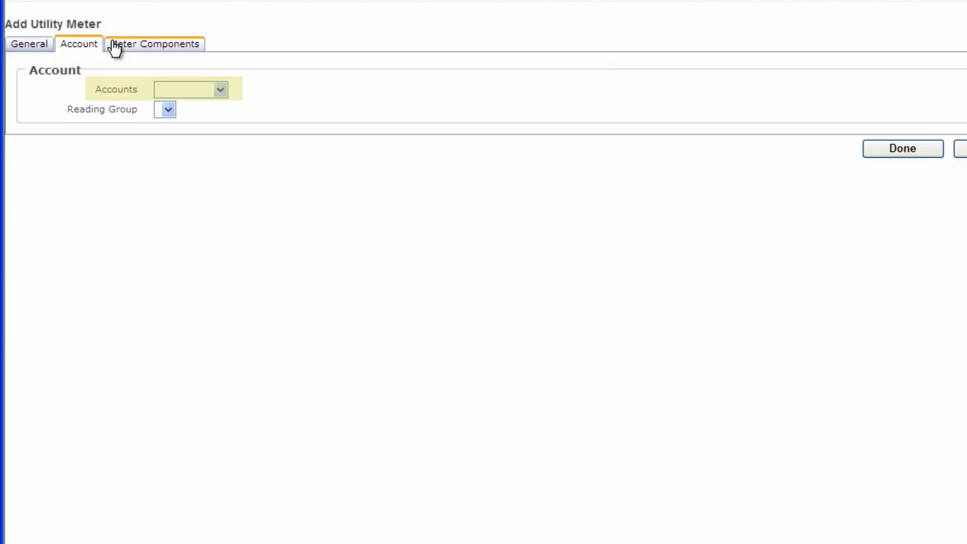
left_click(220, 89)
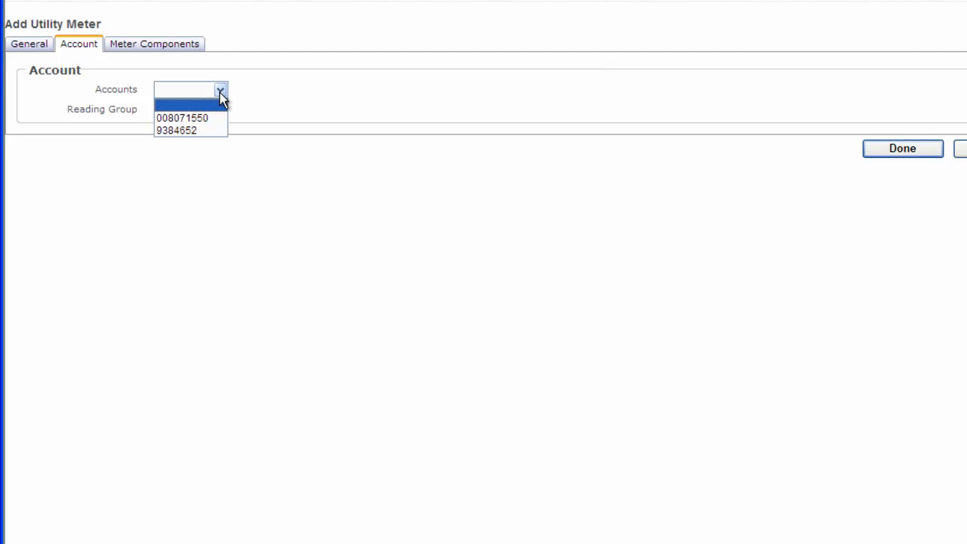
mouse_move(175, 130)
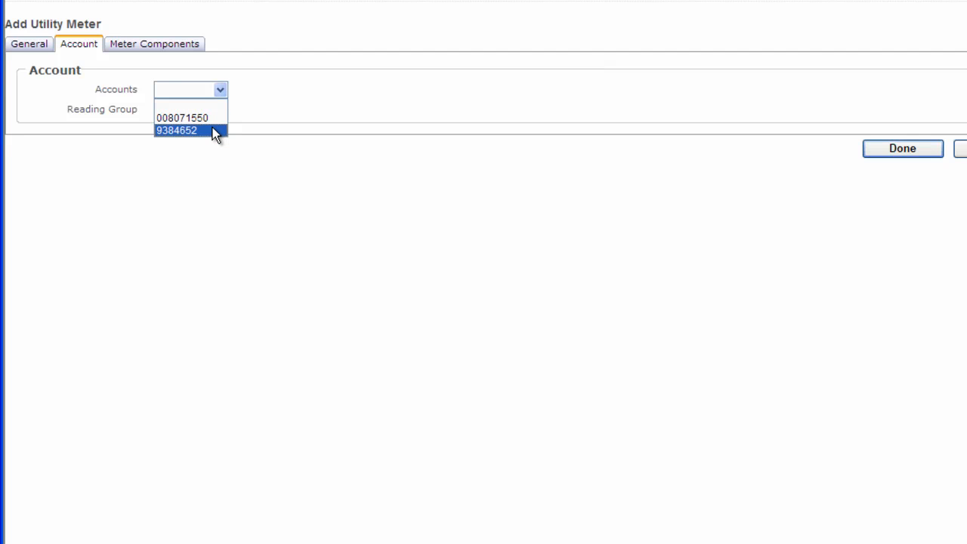
left_click(175, 130)
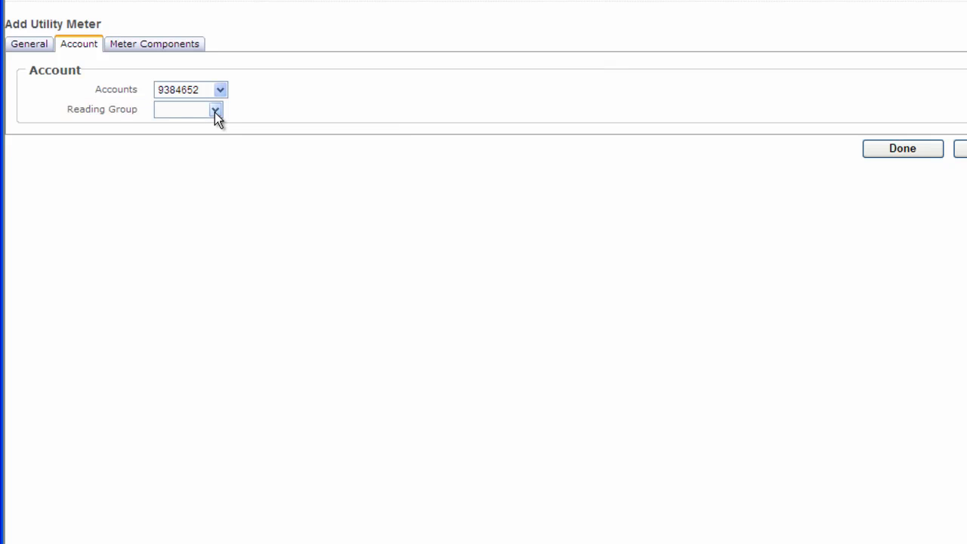
left_click(214, 109)
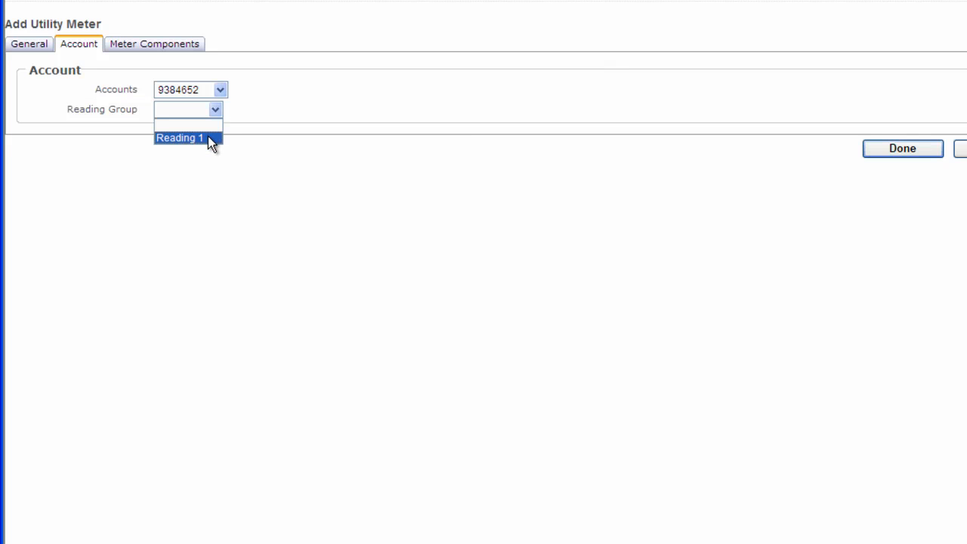
left_click(179, 138)
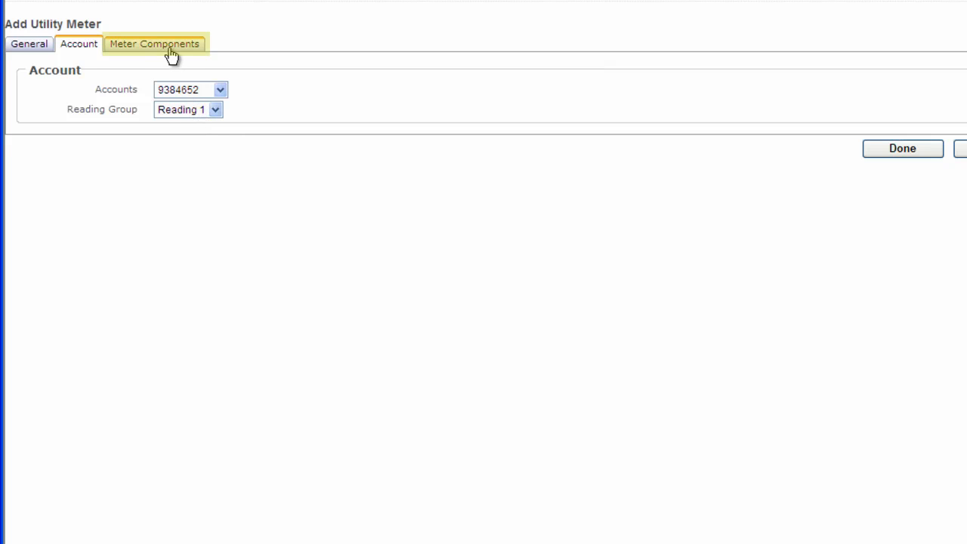
left_click(155, 42)
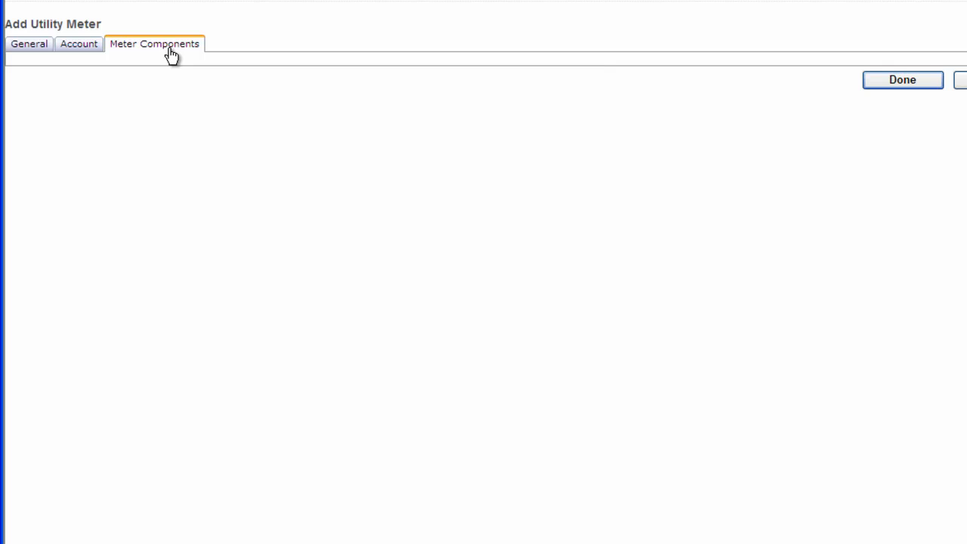
- Review the component rows C3_Cons, C3_PF, C3_kVa and C3_kW with blank CAD marginal rates
left_click(154, 42)
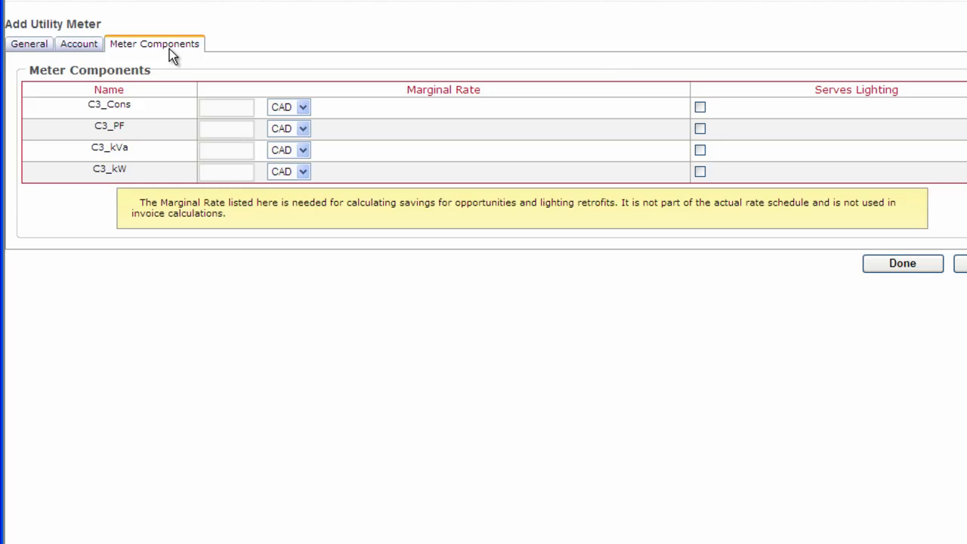
mouse_move(189, 54)
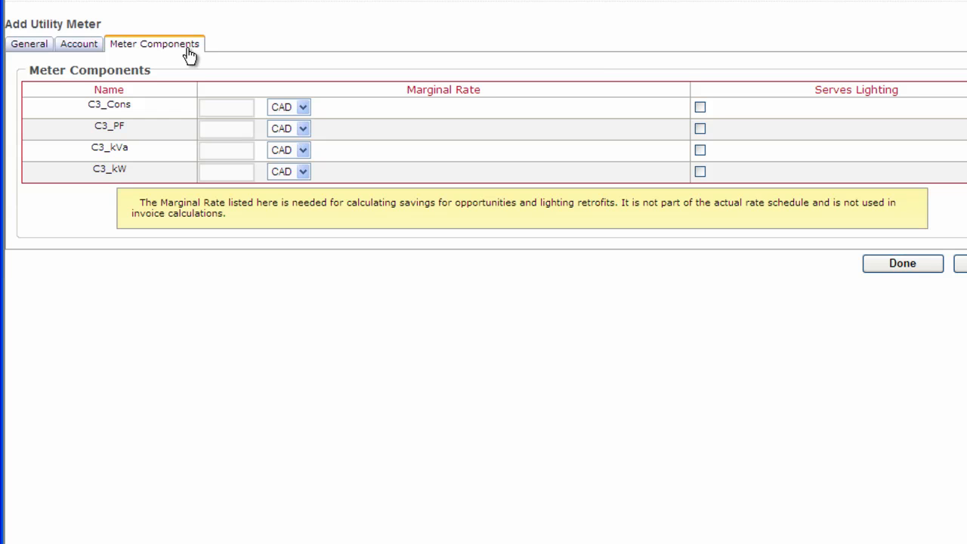
mouse_move(200, 55)
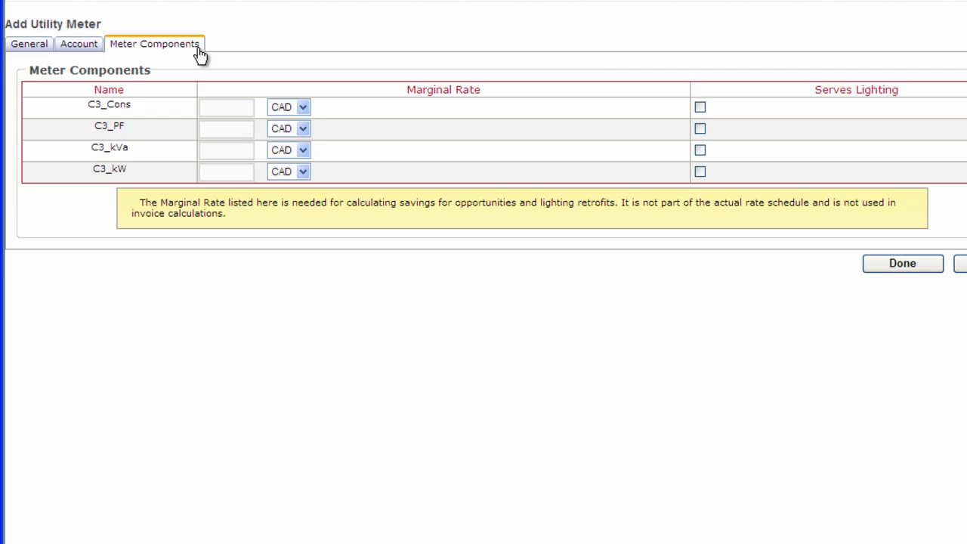
mouse_move(741, 264)
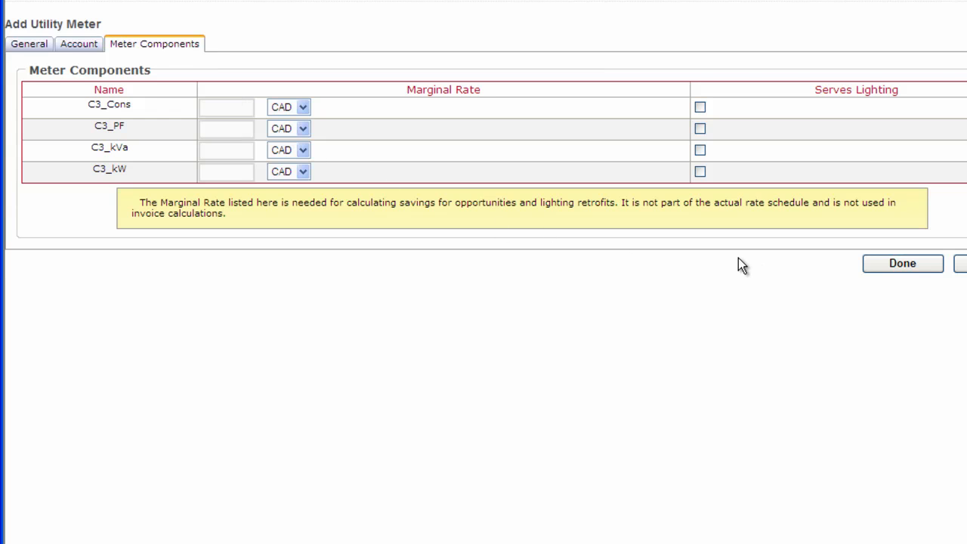
- Finish with Done, select M01 Elec1 in the Facility Tree and start Edit Meter
left_click(902, 263)
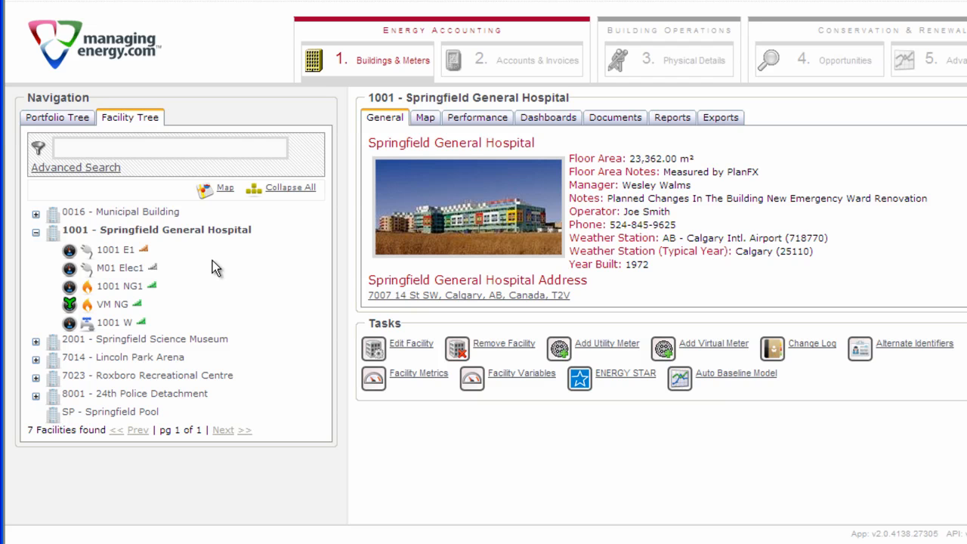
mouse_move(127, 269)
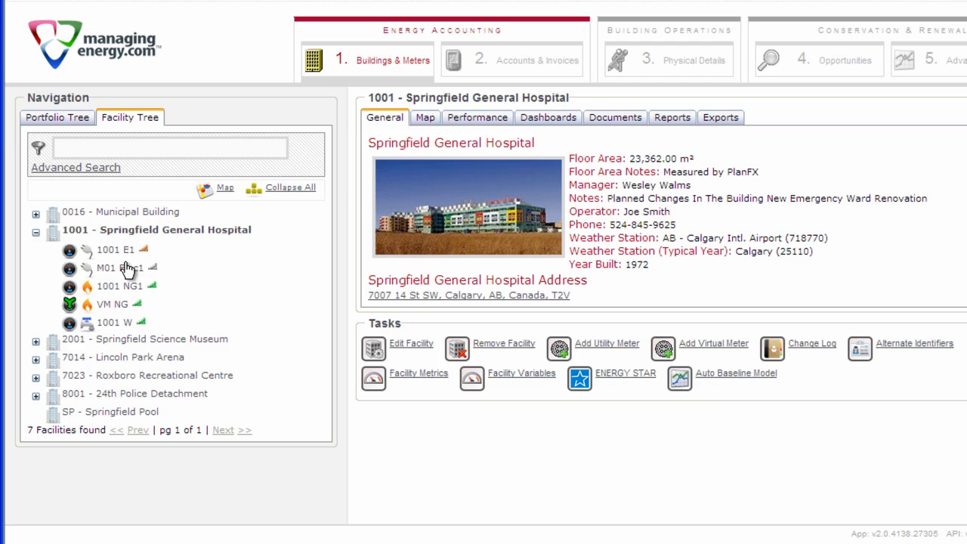
left_click(118, 268)
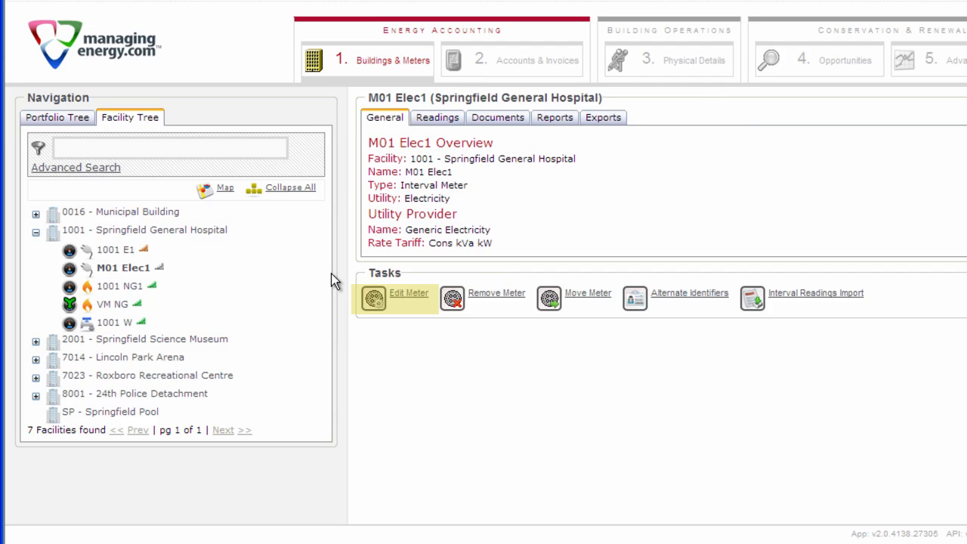
mouse_move(393, 295)
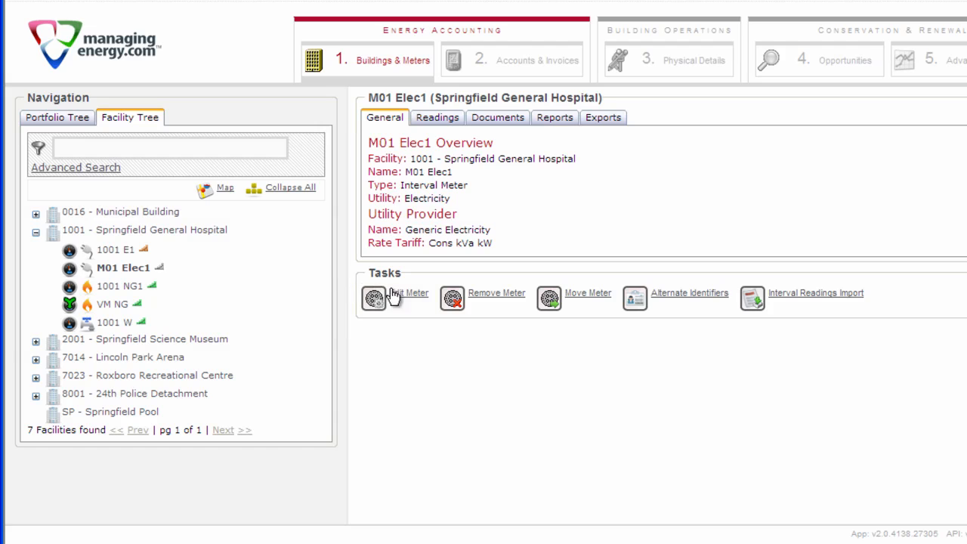
mouse_move(416, 300)
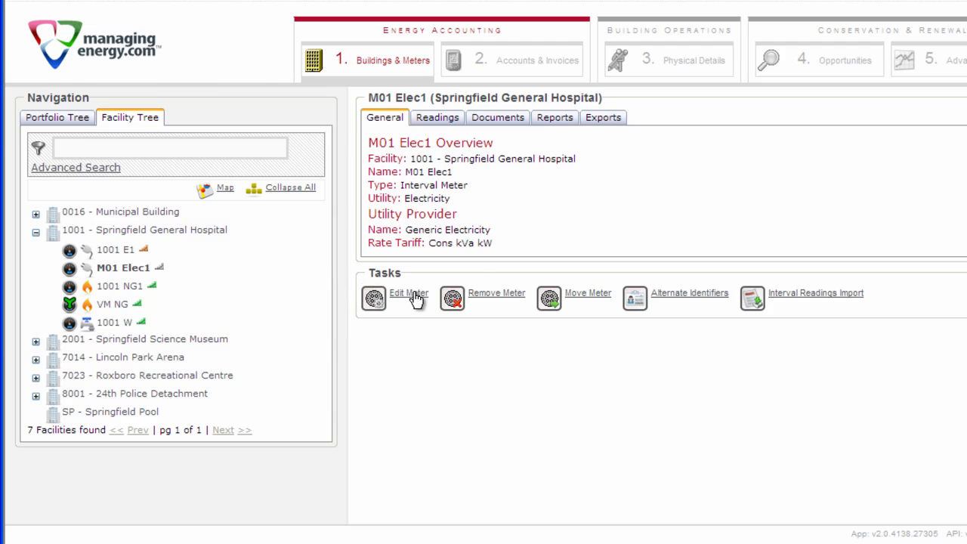
left_click(408, 296)
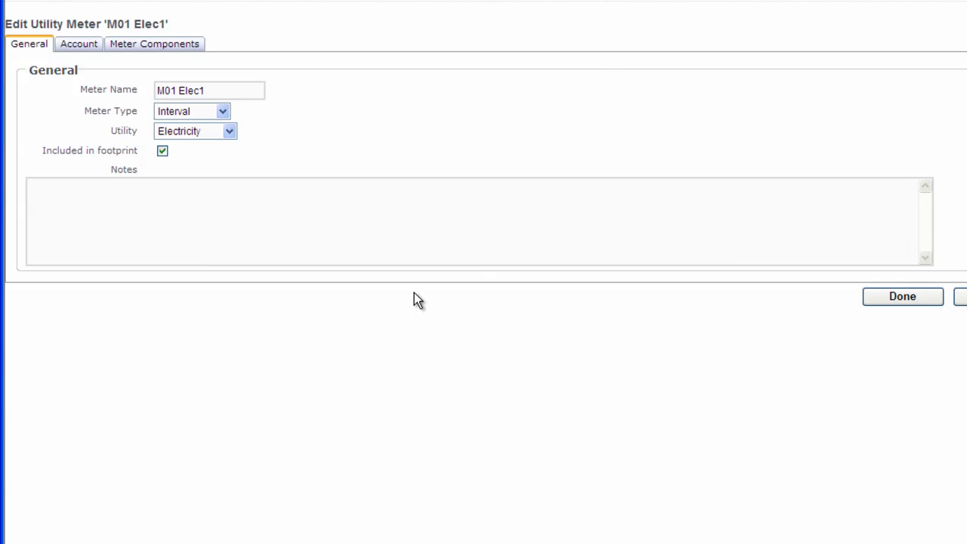